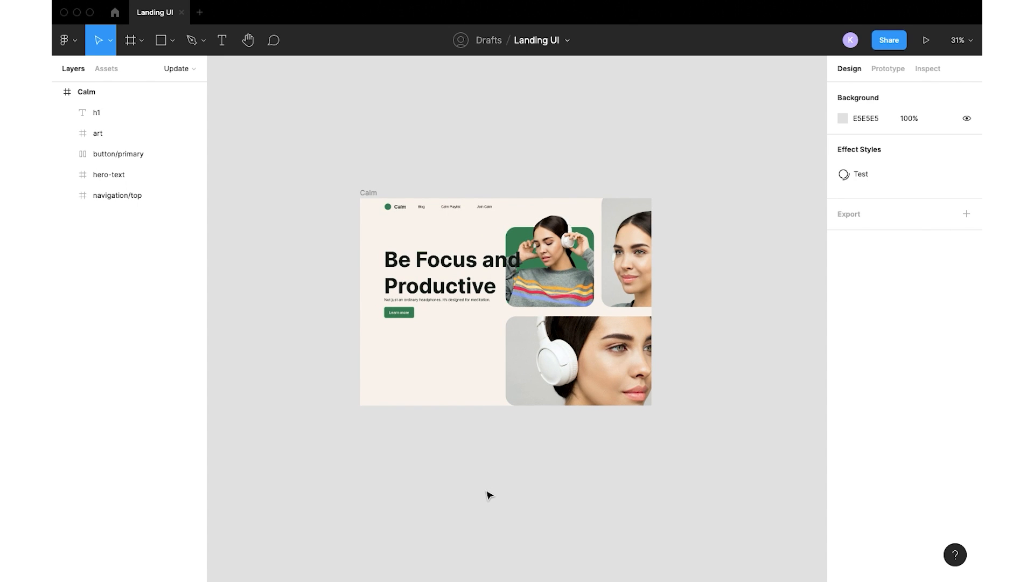
mouse_move(454, 482)
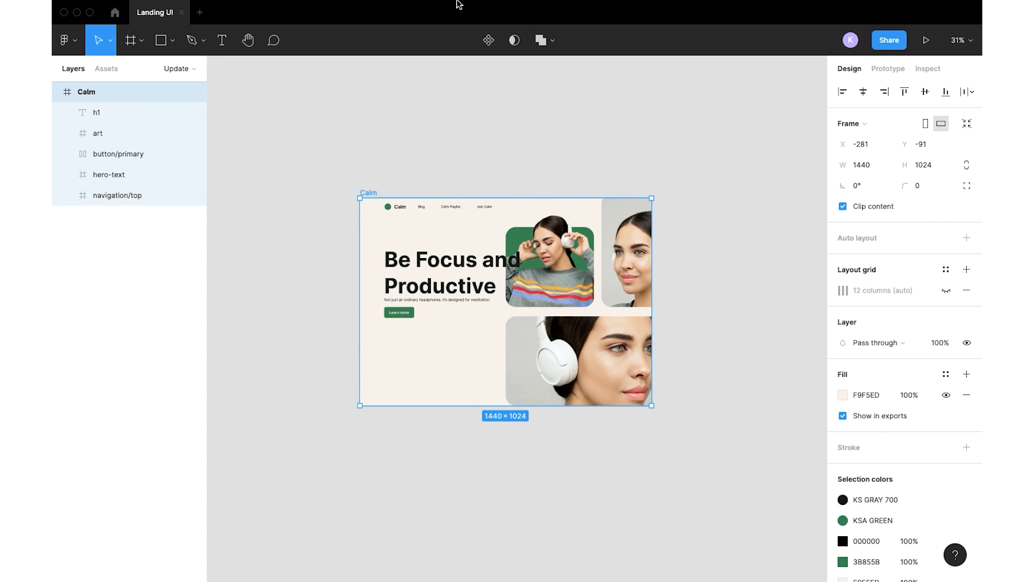
Step: Analyze the Calm frame with Attention Insight and show its heatmap (73% clarity)
left_click(381, 7)
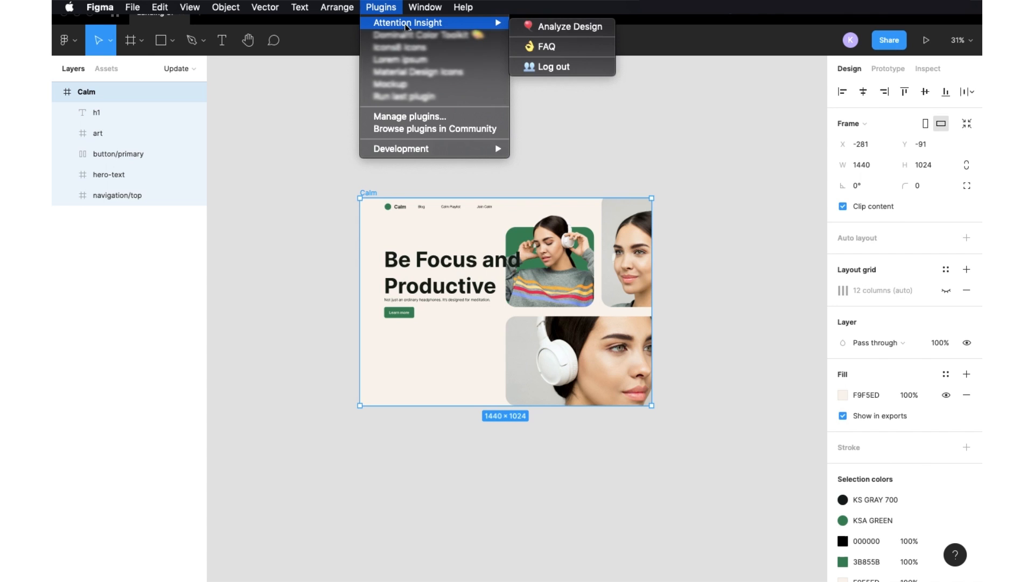
left_click(569, 26)
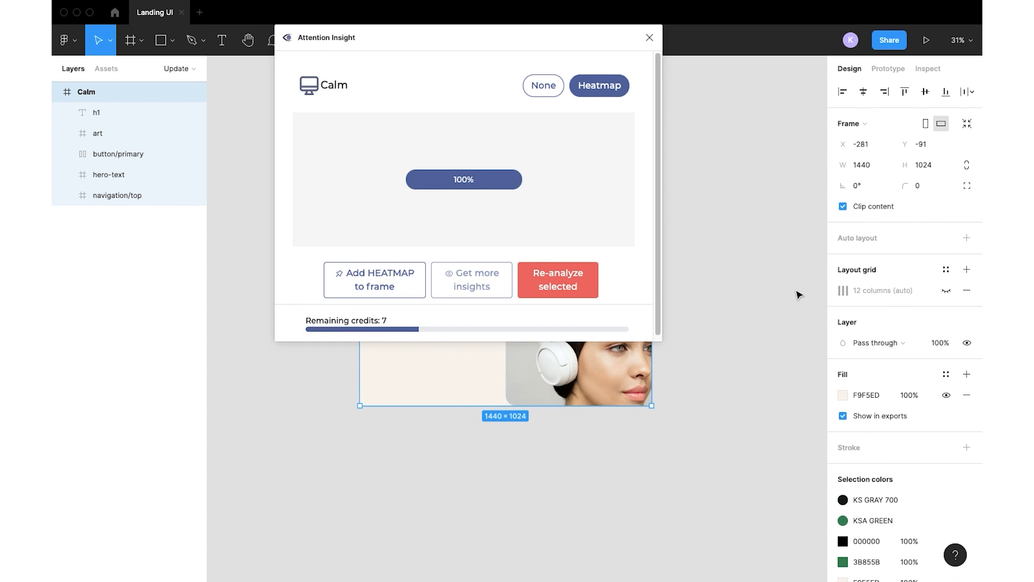
left_click(557, 279)
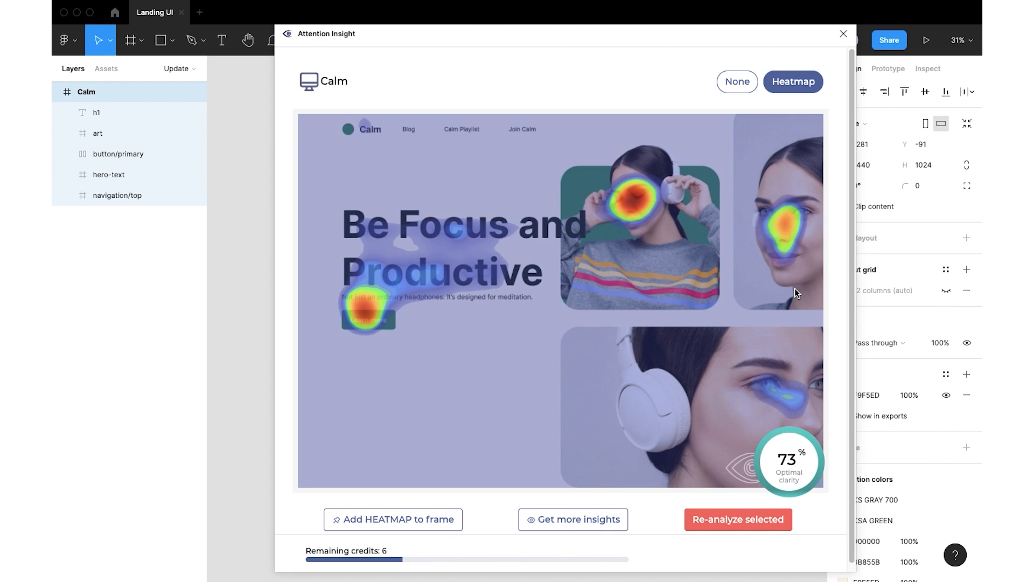
mouse_move(733, 356)
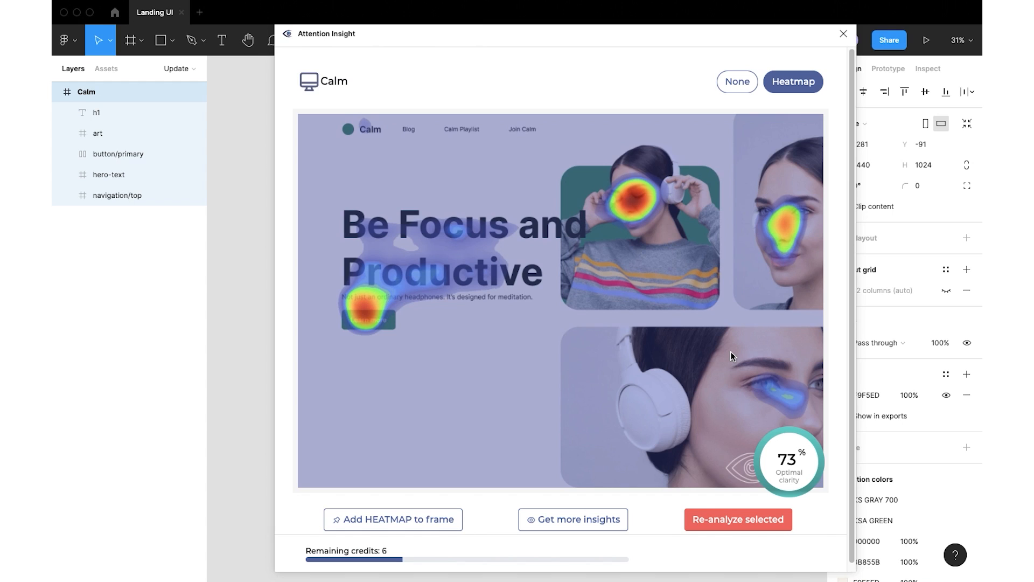
mouse_move(731, 472)
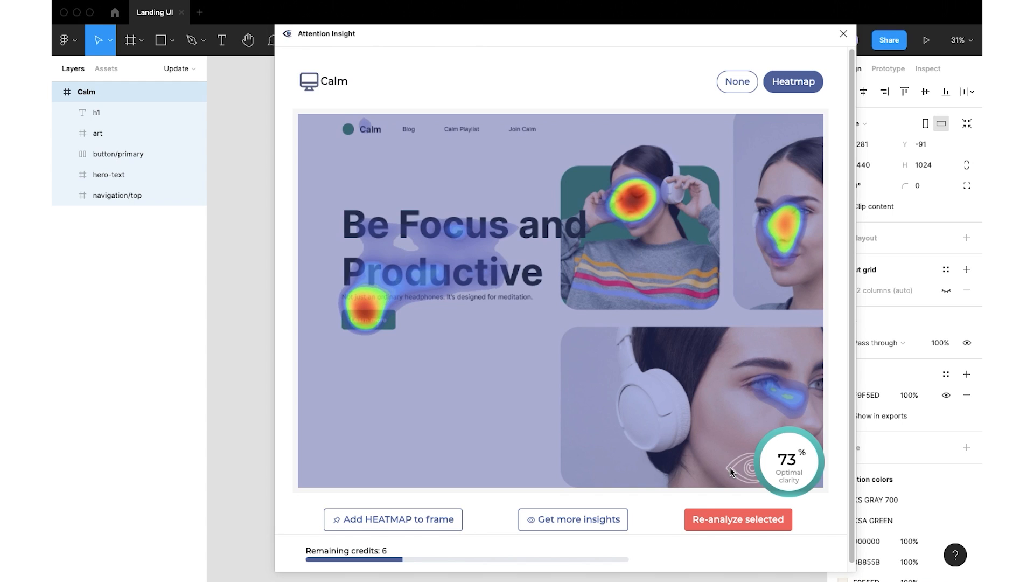
mouse_move(692, 469)
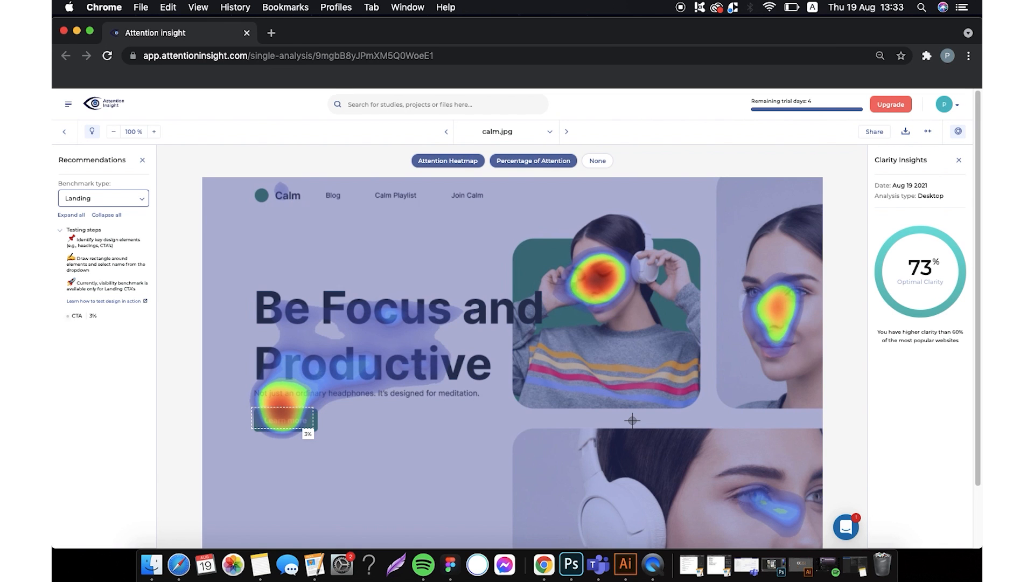
Step: Draw areas of interest over the heading (37%) and CTA button (3%)
scroll("up", 3)
type("te")
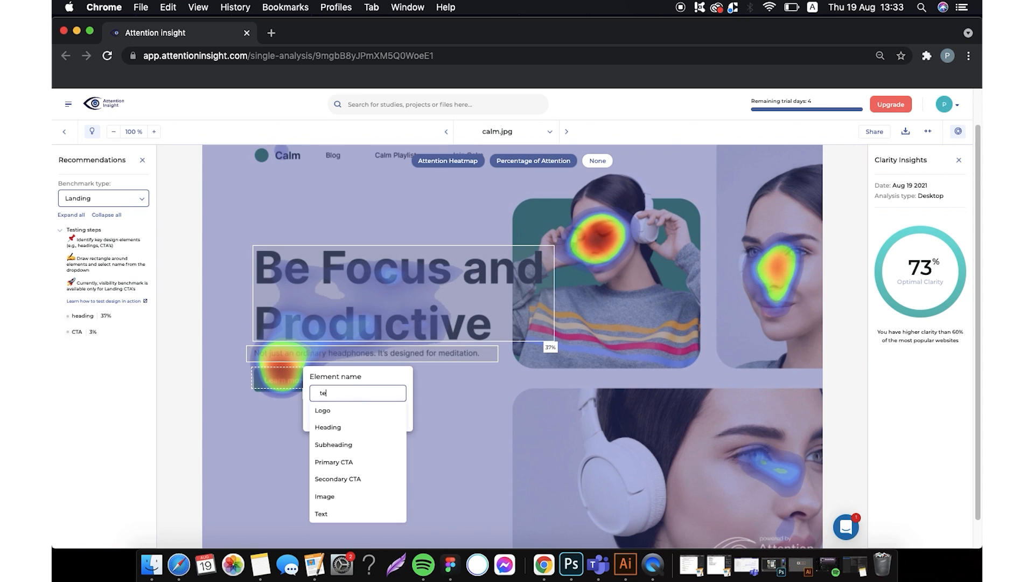
left_click(321, 513)
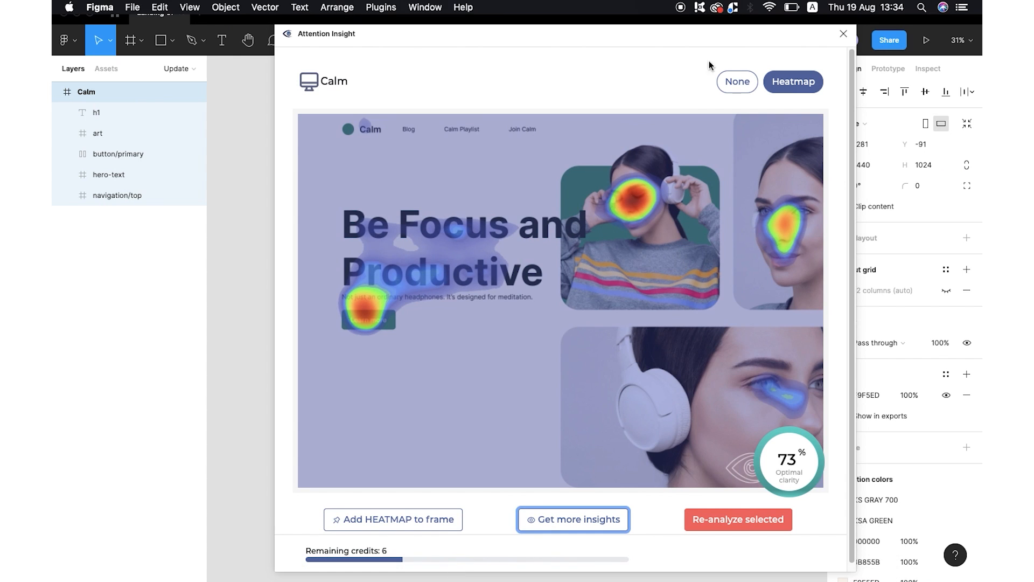
Step: Duplicate the Calm frame beside the original and show the copy's column grid
left_click(843, 33)
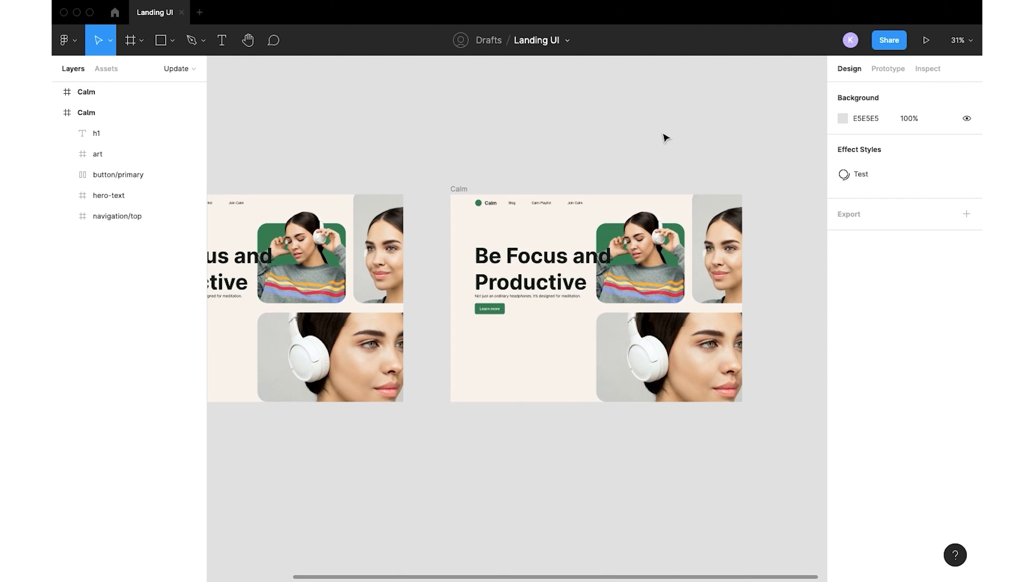
left_click(87, 113)
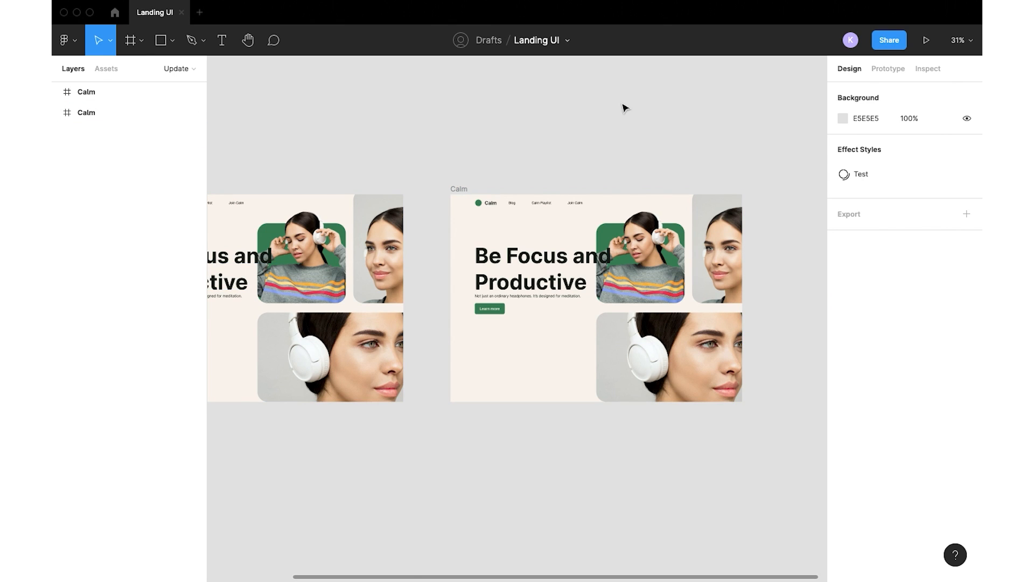
mouse_move(667, 108)
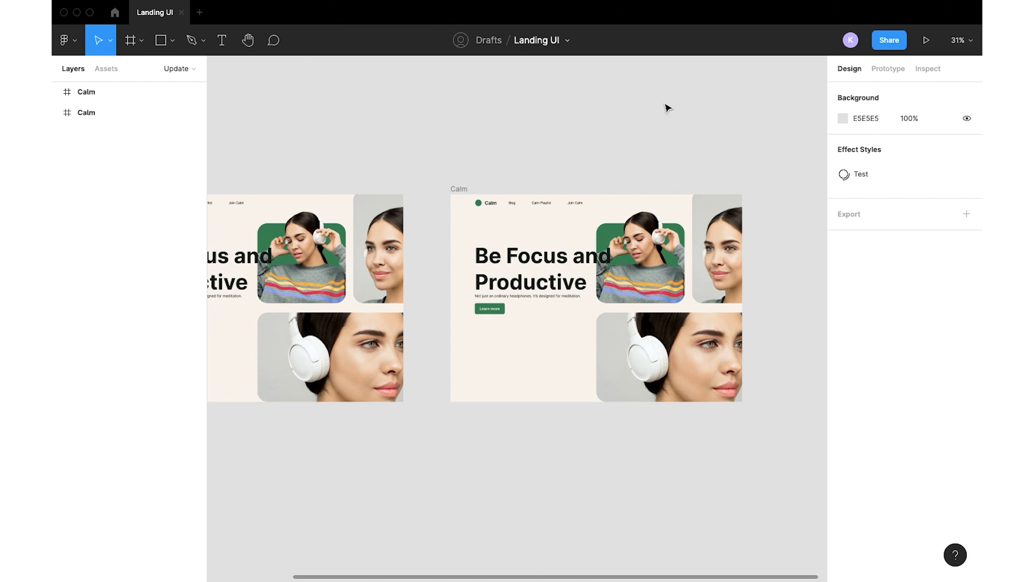
left_click(575, 284)
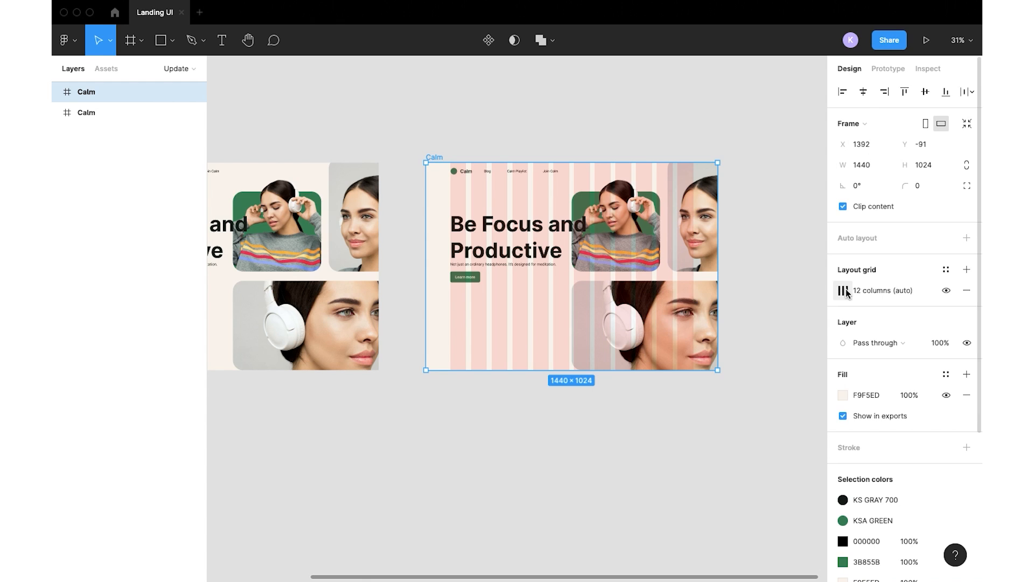
Step: Set the layout grid to 12 columns, then shrink the heading and art to fit it
left_click(843, 290)
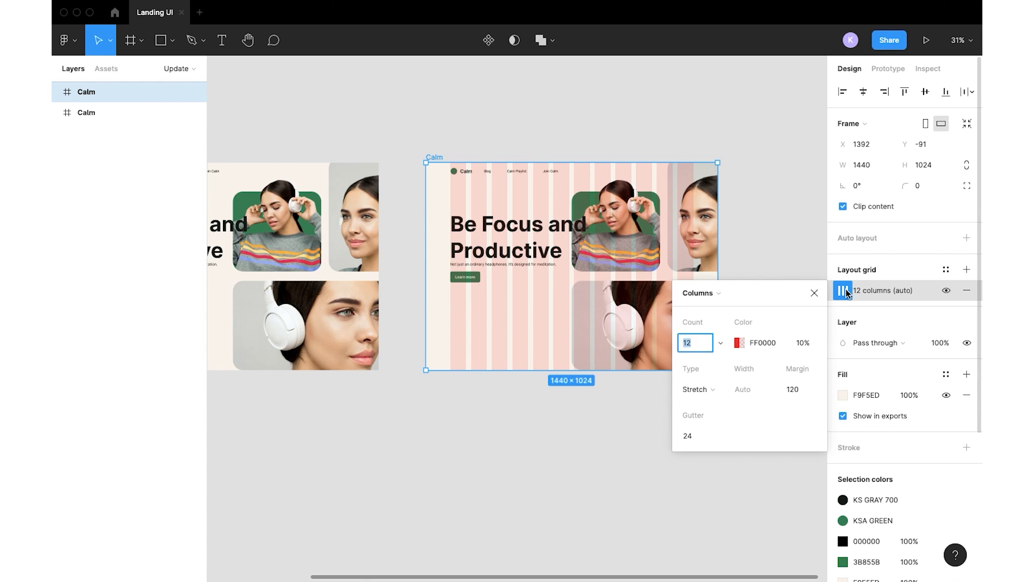
mouse_move(822, 360)
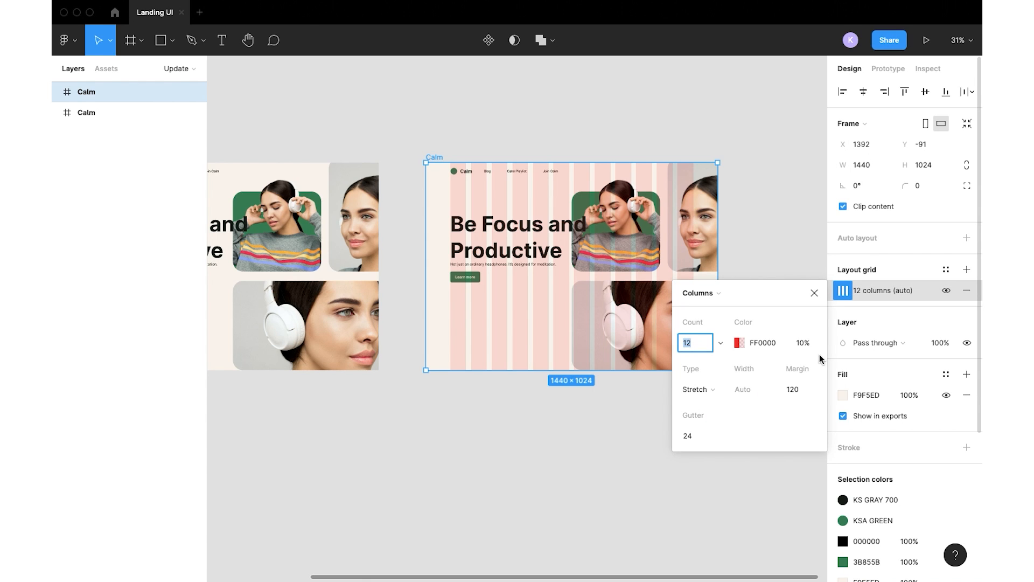
mouse_move(803, 404)
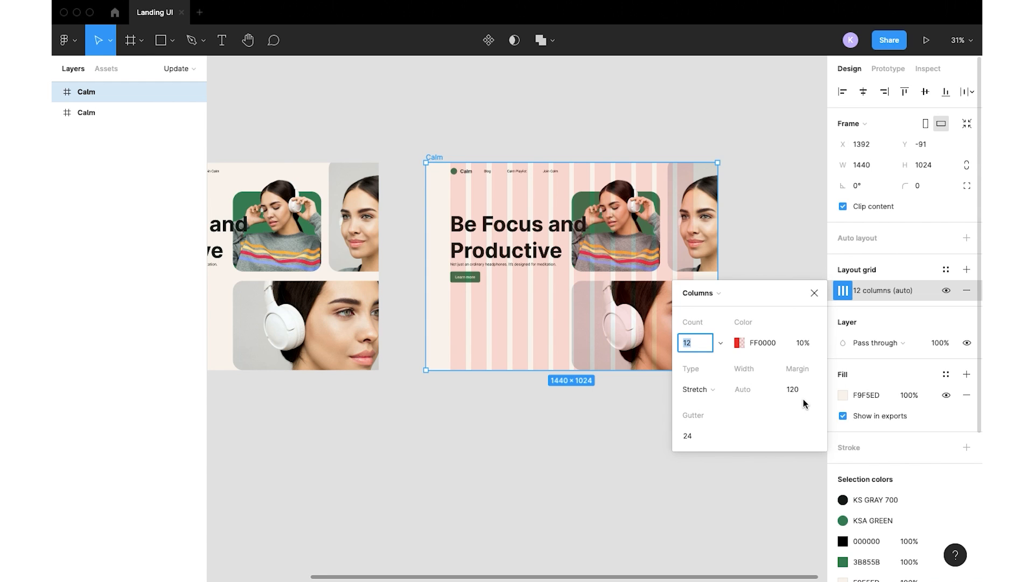
mouse_move(759, 433)
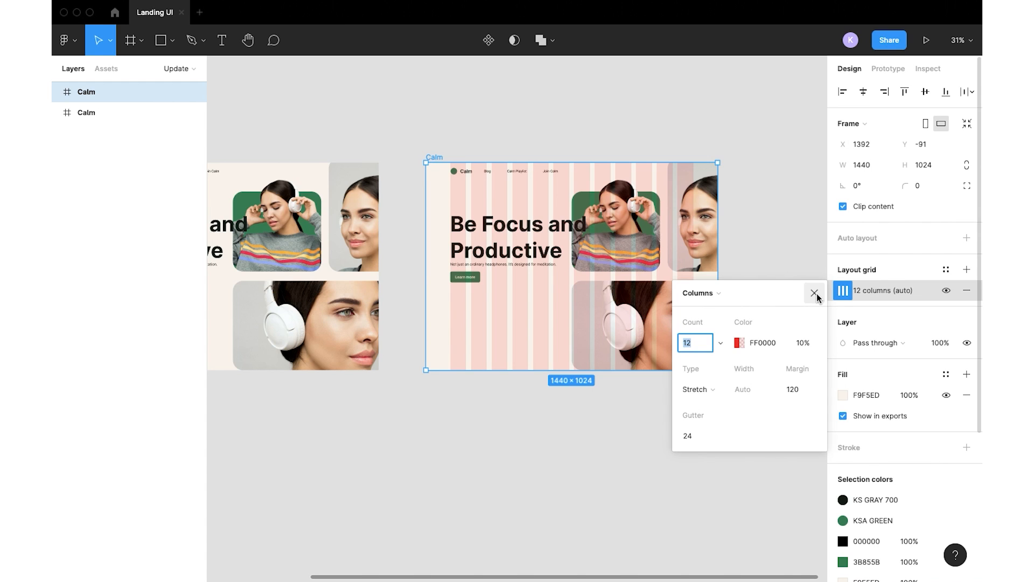
left_click(815, 293)
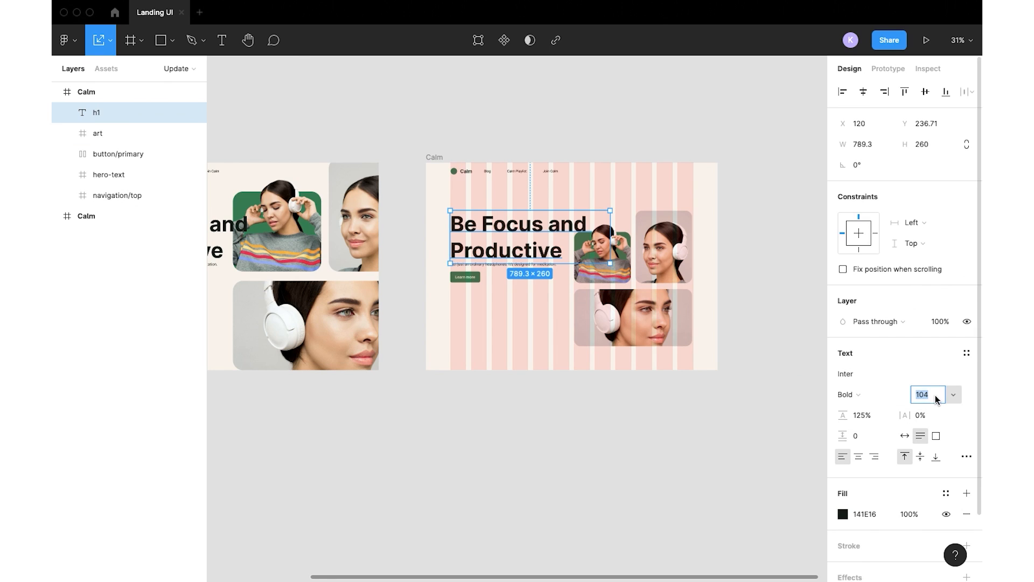
left_click(561, 341)
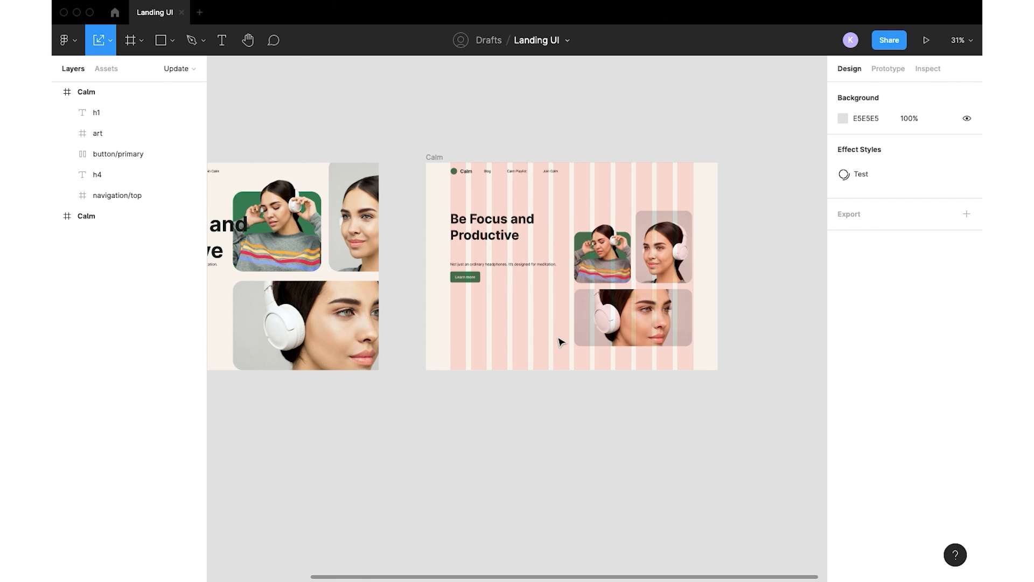
mouse_move(460, 192)
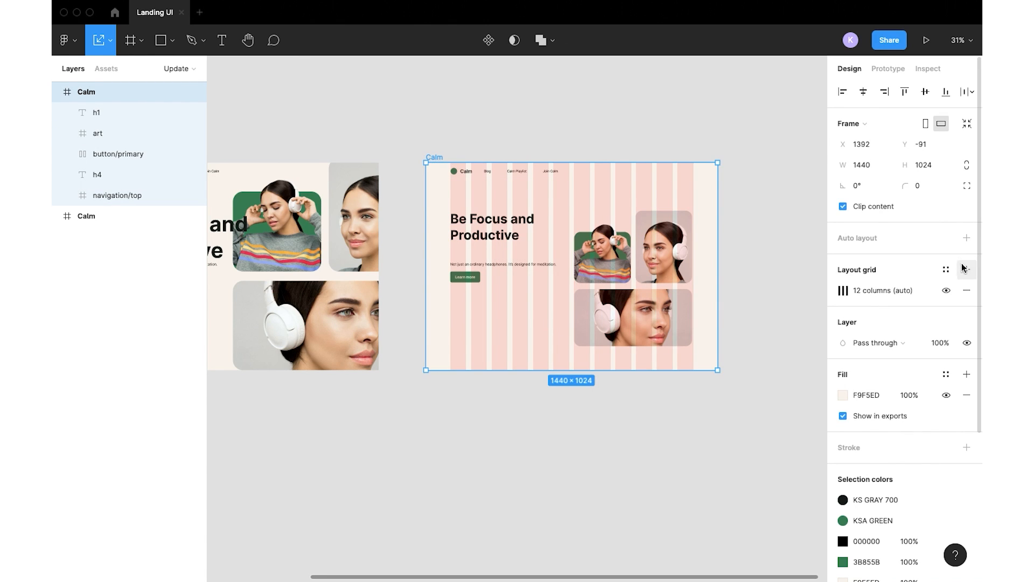
Step: Add an 8px row grid, group h1, button and h4, move art under the nav, hide the grids
left_click(967, 269)
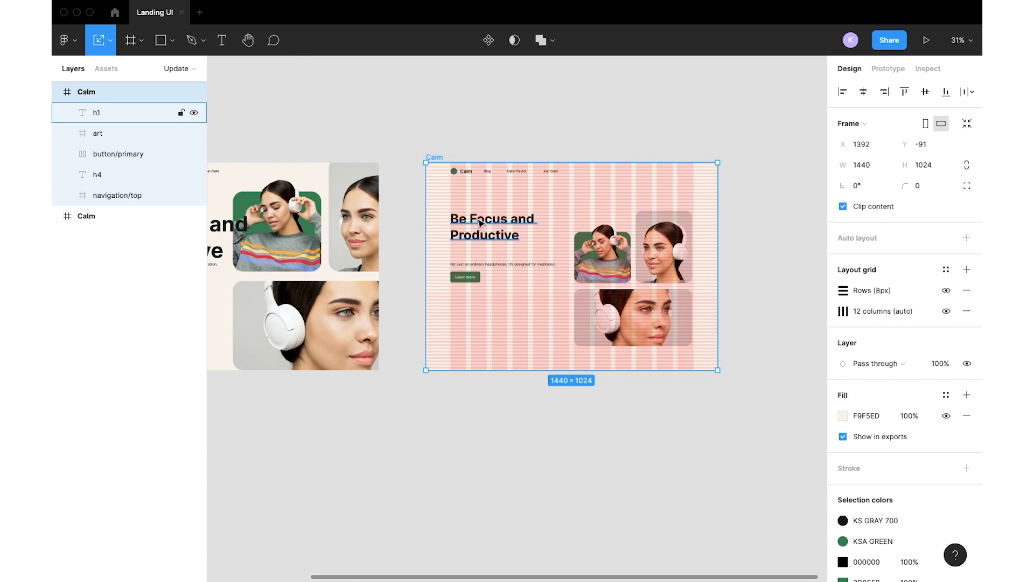
left_click(491, 226)
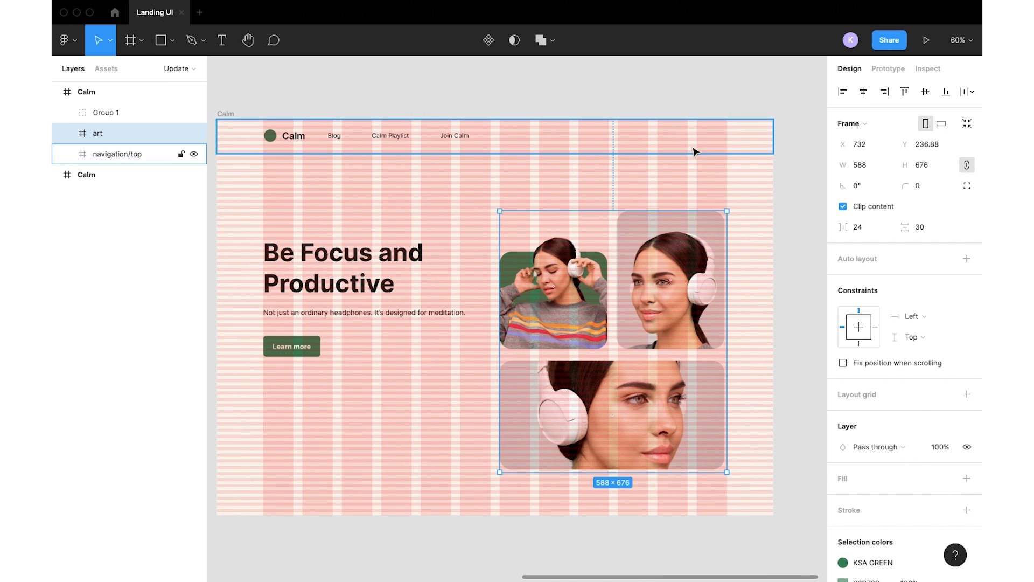
scroll("down", 3)
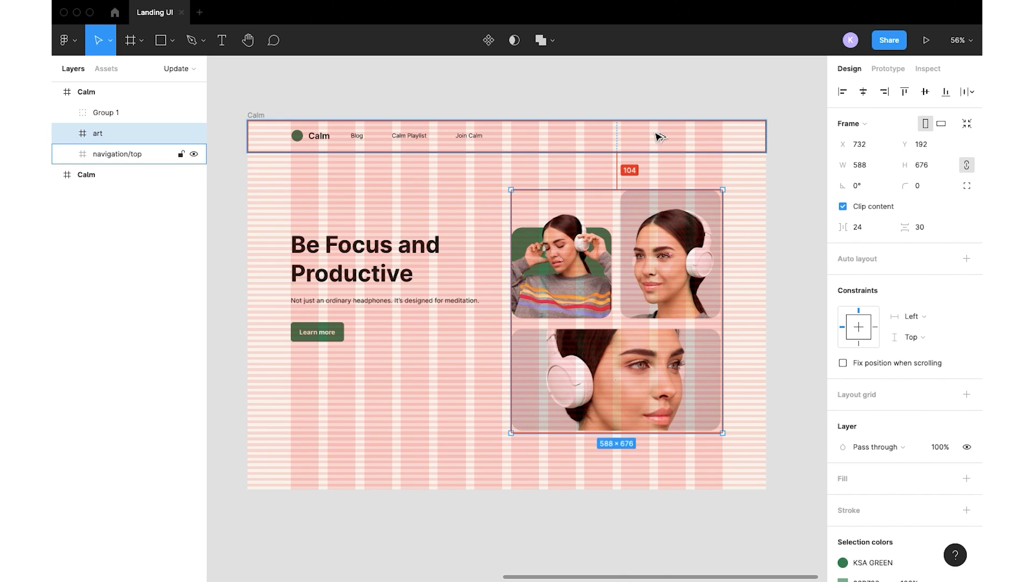
left_click(107, 112)
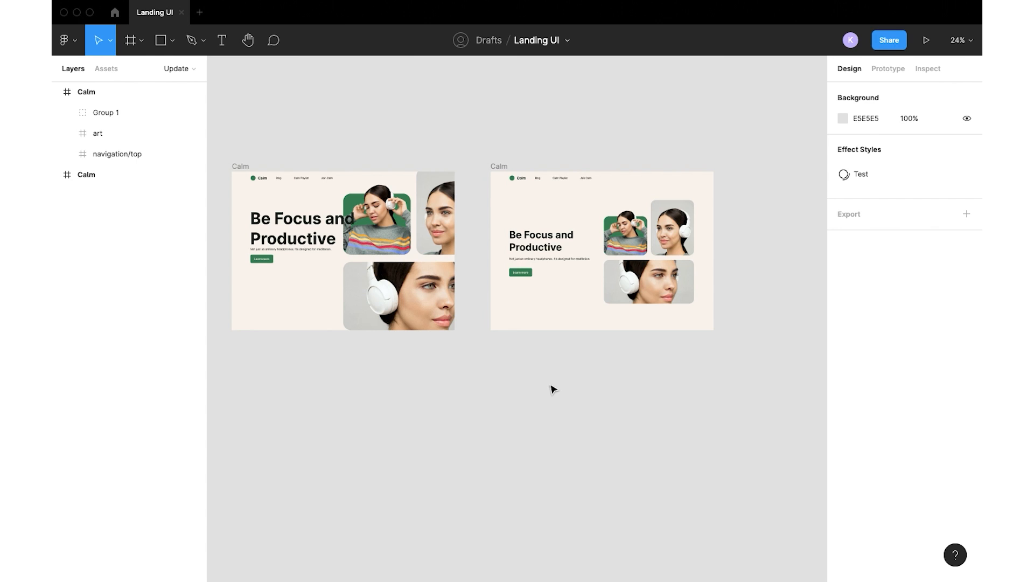
scroll("up", 3)
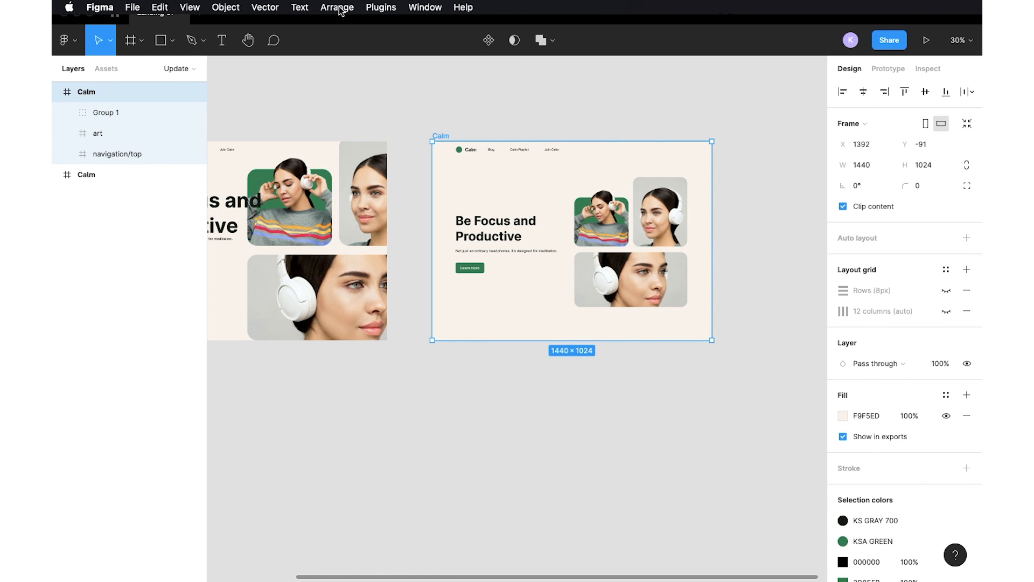
Step: Re-analyze the redesigned Calm frame and show its heatmap (77% clarity)
left_click(380, 8)
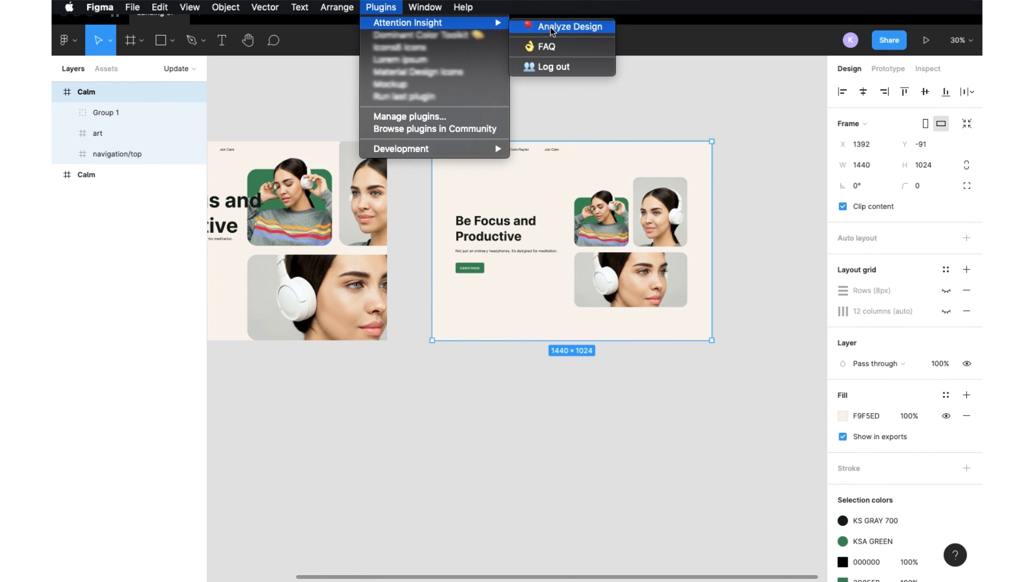
left_click(569, 25)
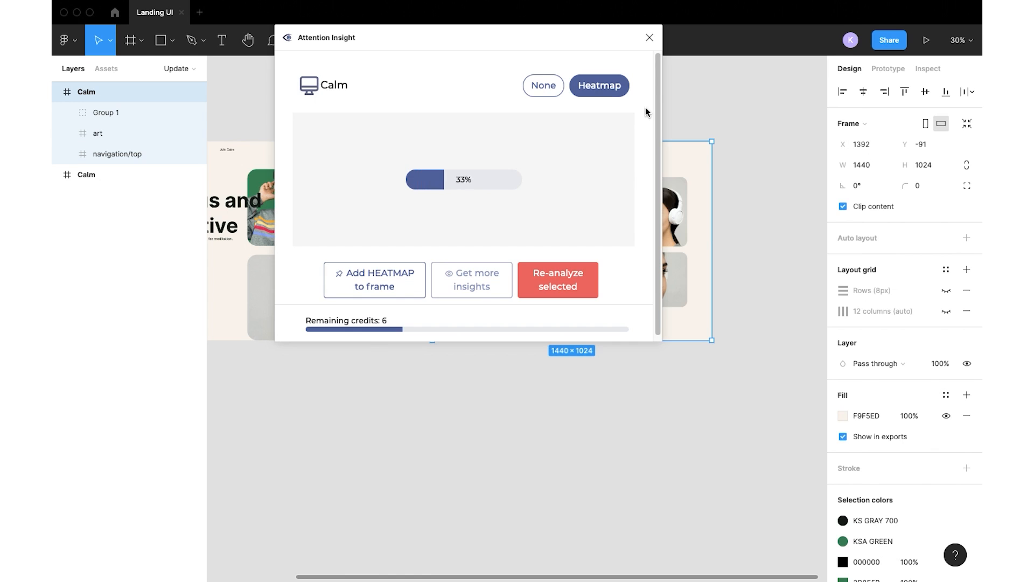
left_click(557, 279)
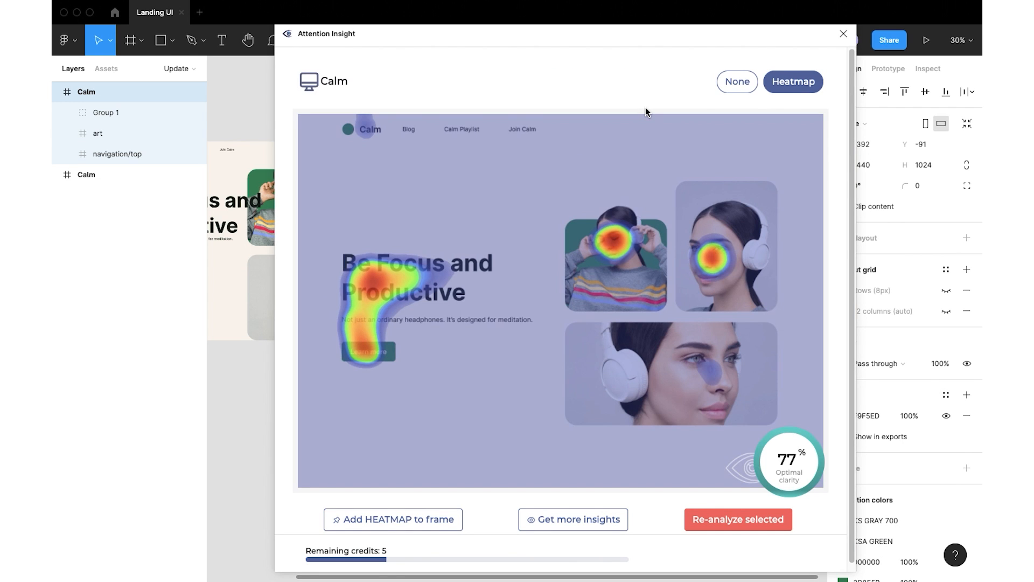
mouse_move(728, 476)
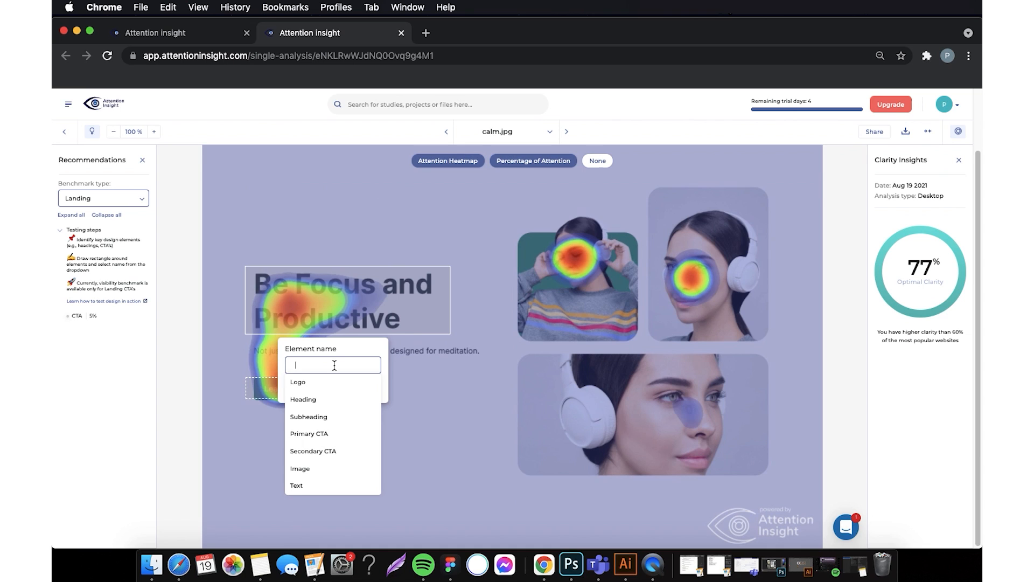
Step: Label the new AOI and compare both calm.jpg analyses in a comparison named landing
left_click(302, 399)
type("landing")
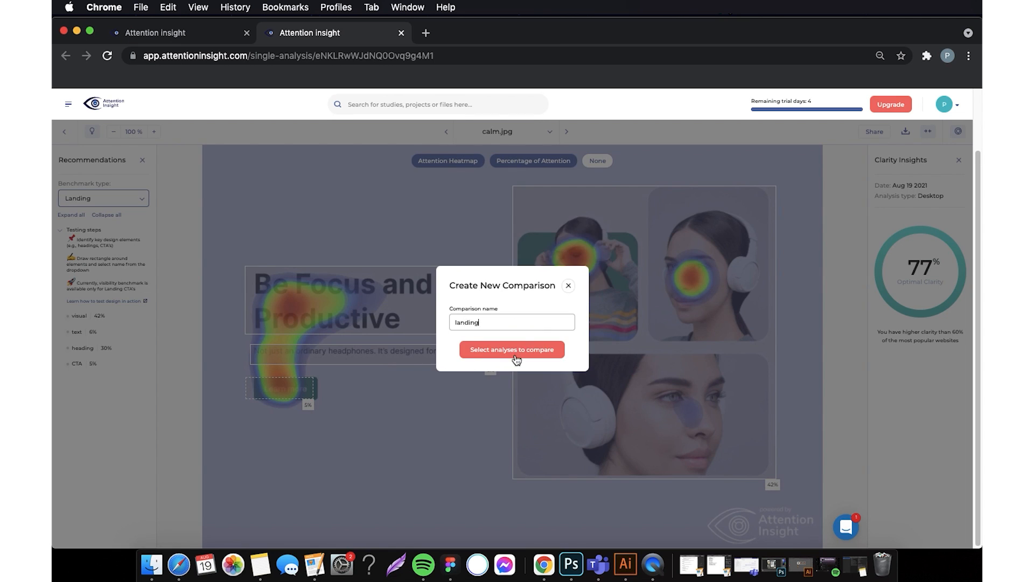
left_click(512, 349)
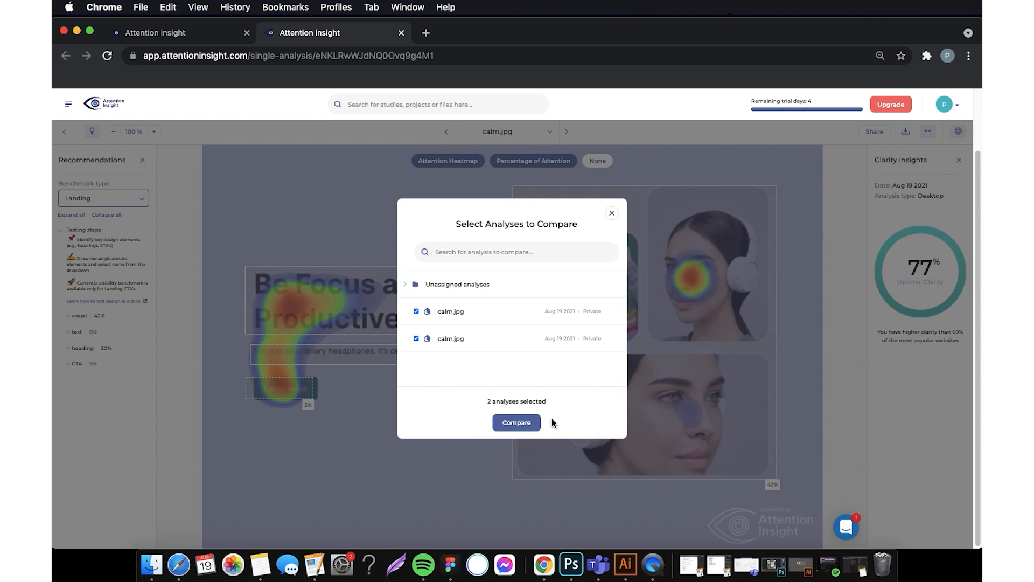
left_click(516, 422)
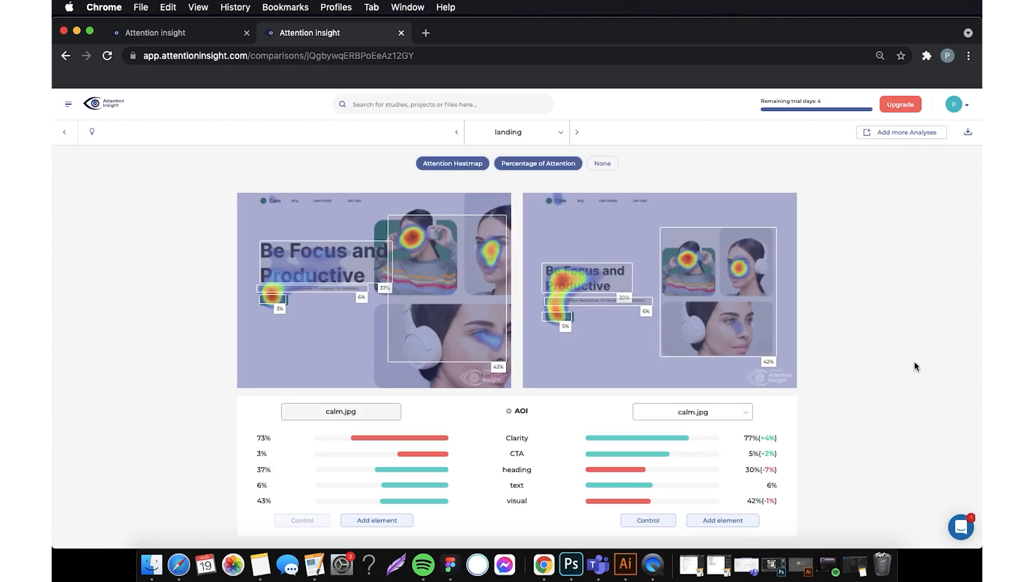